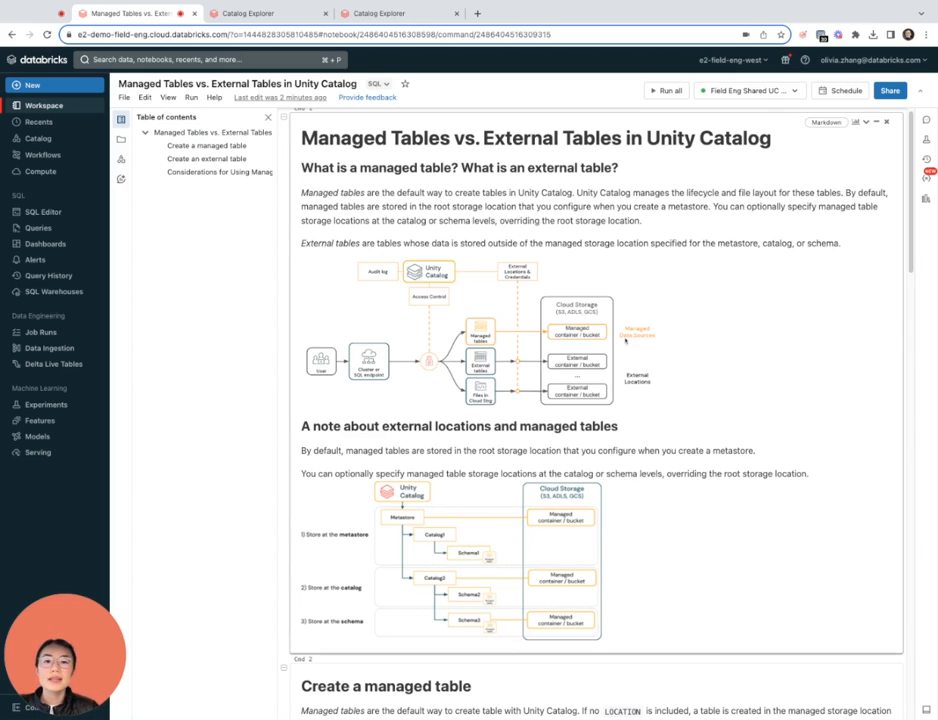
mouse_move(738, 187)
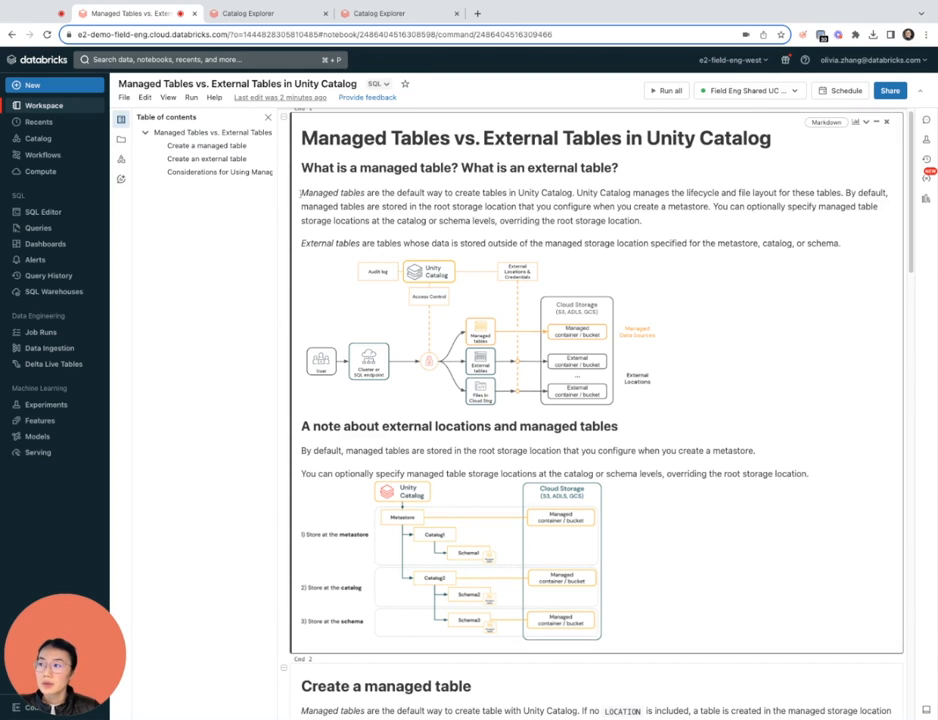
Emphasise 'External tables', then scroll to managed_table_trips' describe results showing Type MANAGED
double_click(331, 192)
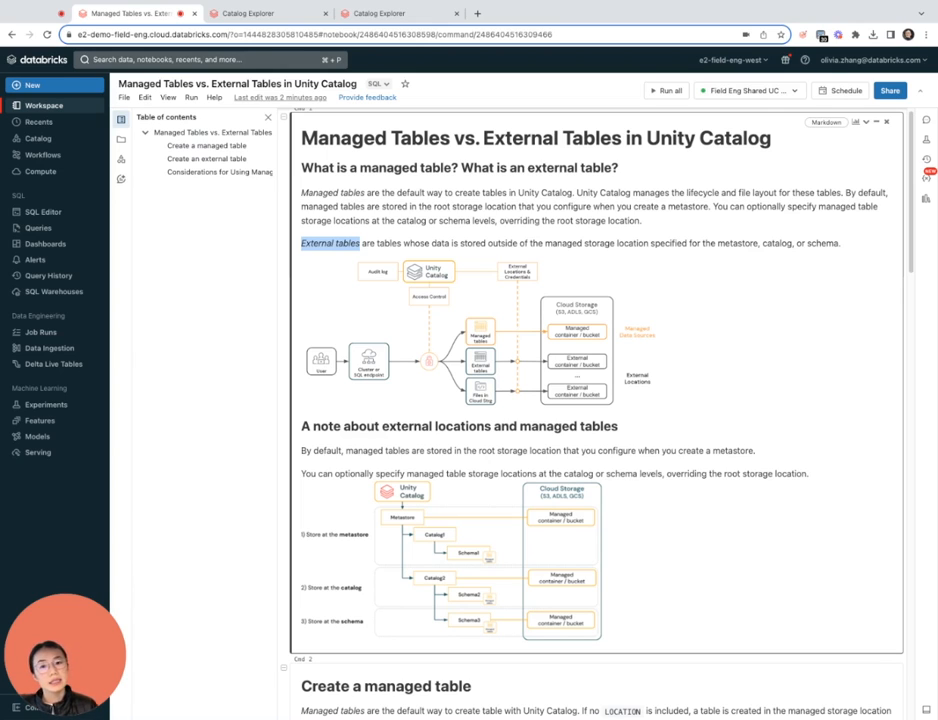
mouse_move(802, 425)
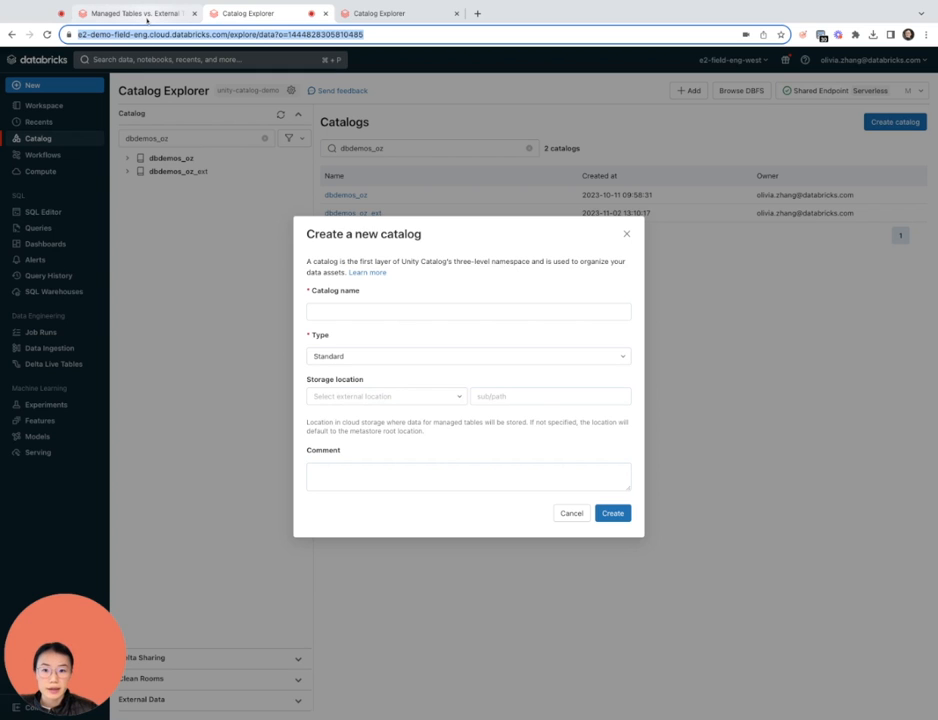
left_click(130, 13)
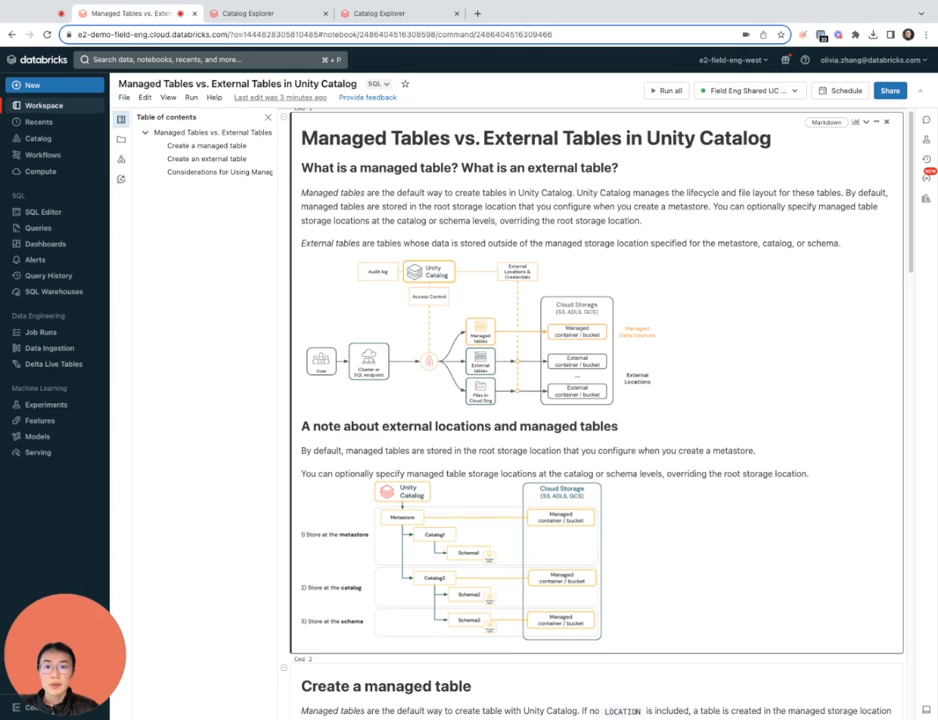
mouse_move(377, 632)
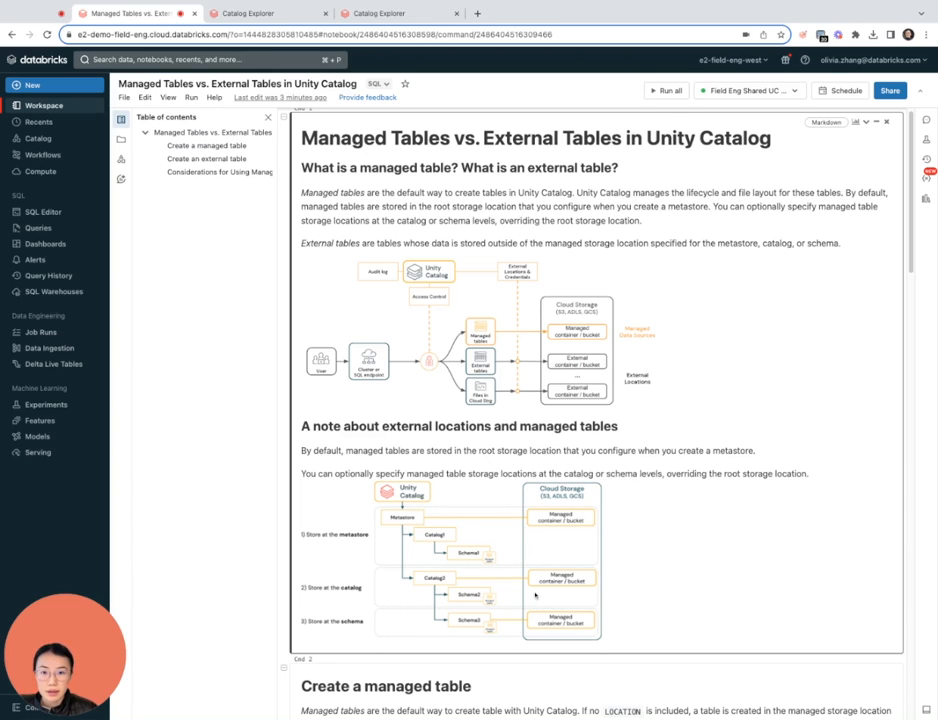
mouse_move(504, 603)
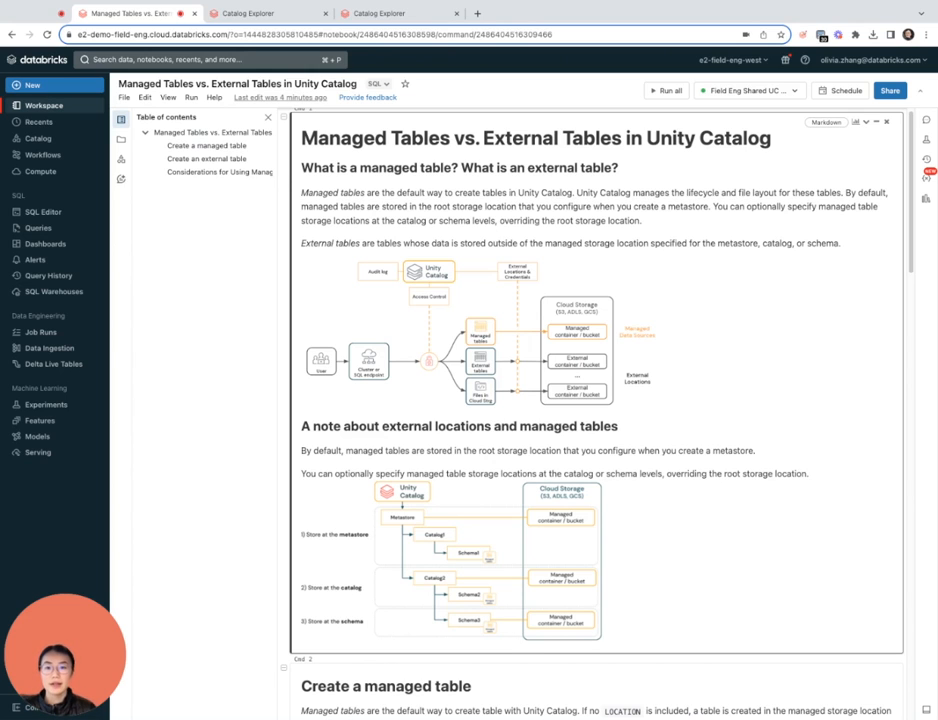
scroll("down", 3)
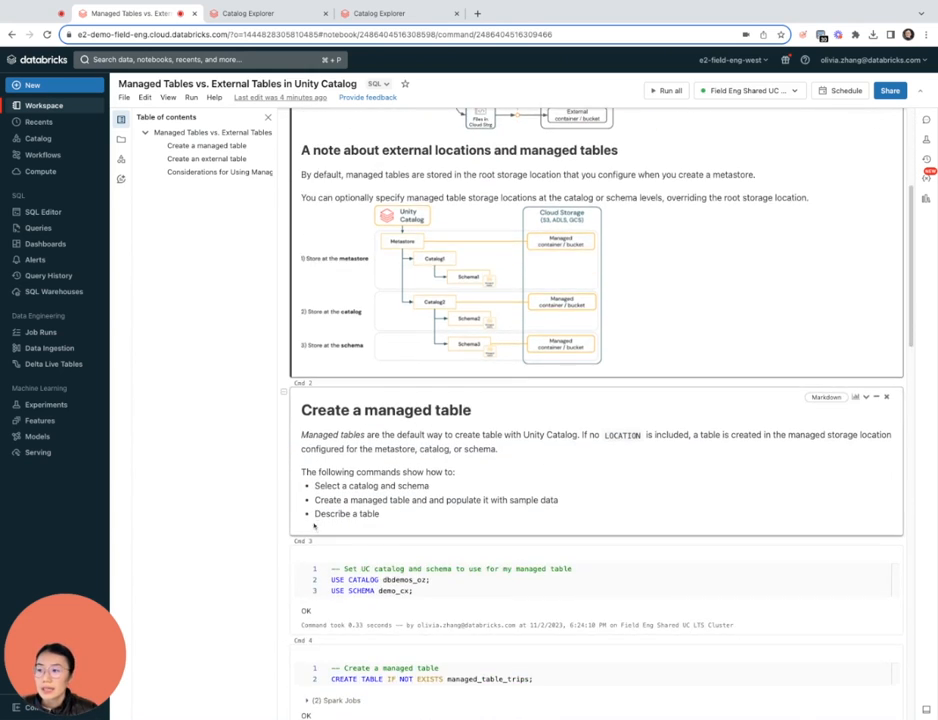
scroll("down", 3)
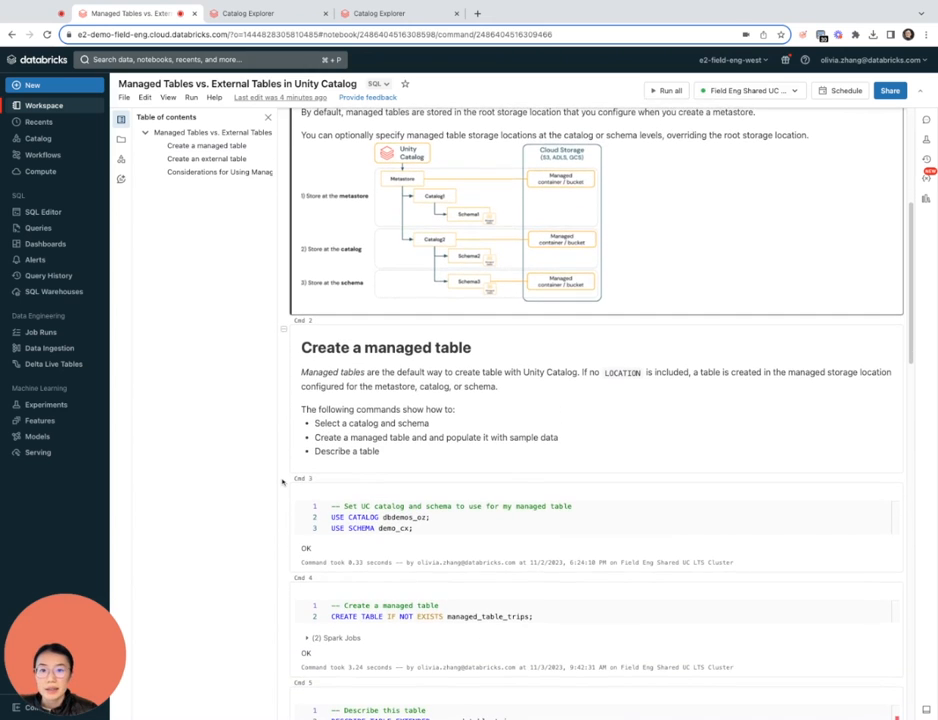
scroll("down", 3)
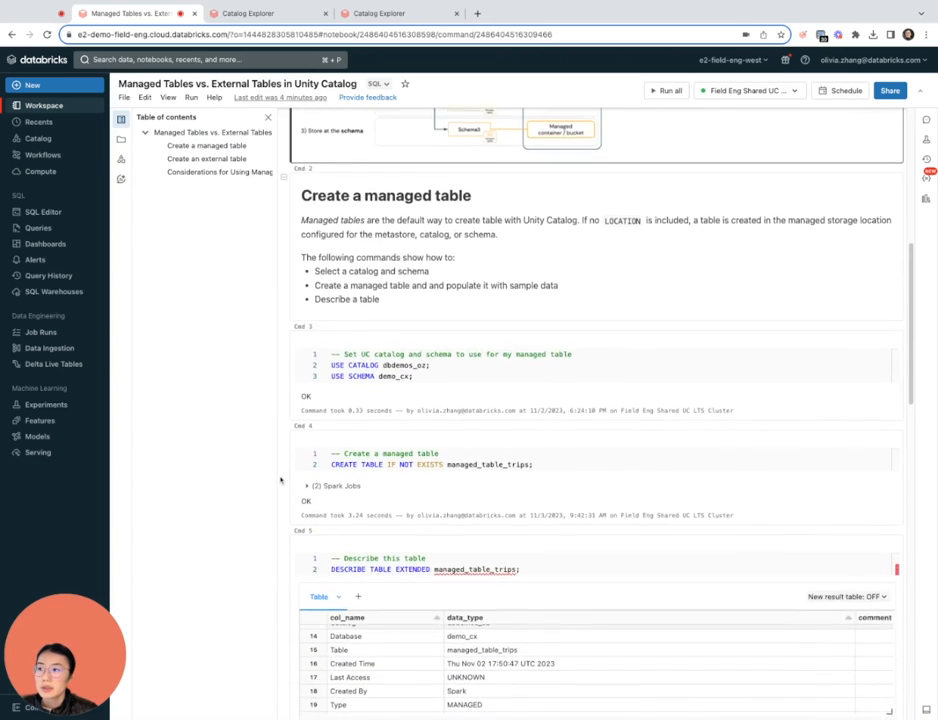
scroll("down", 3)
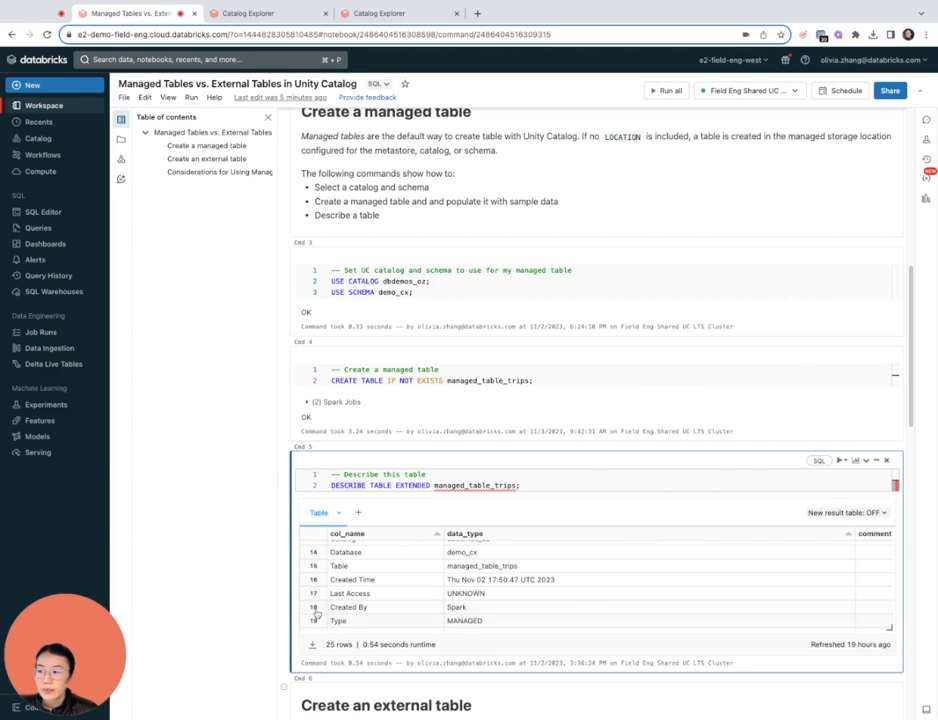
Scroll to the external_table_trips describe results showing Type EXTERNAL with an S3 location
scroll("down", 3)
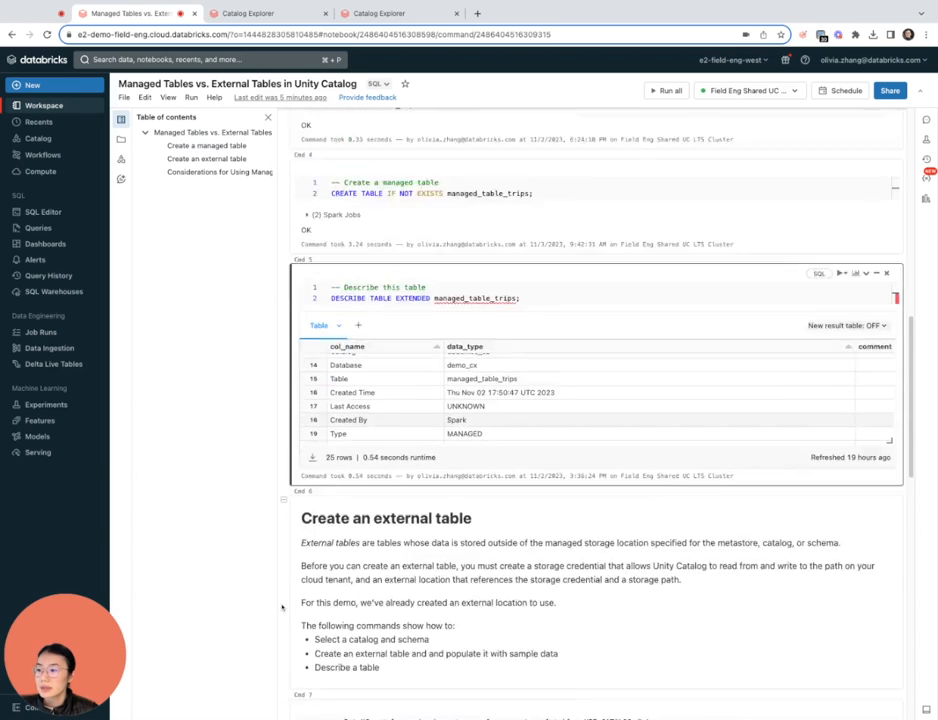
scroll("down", 3)
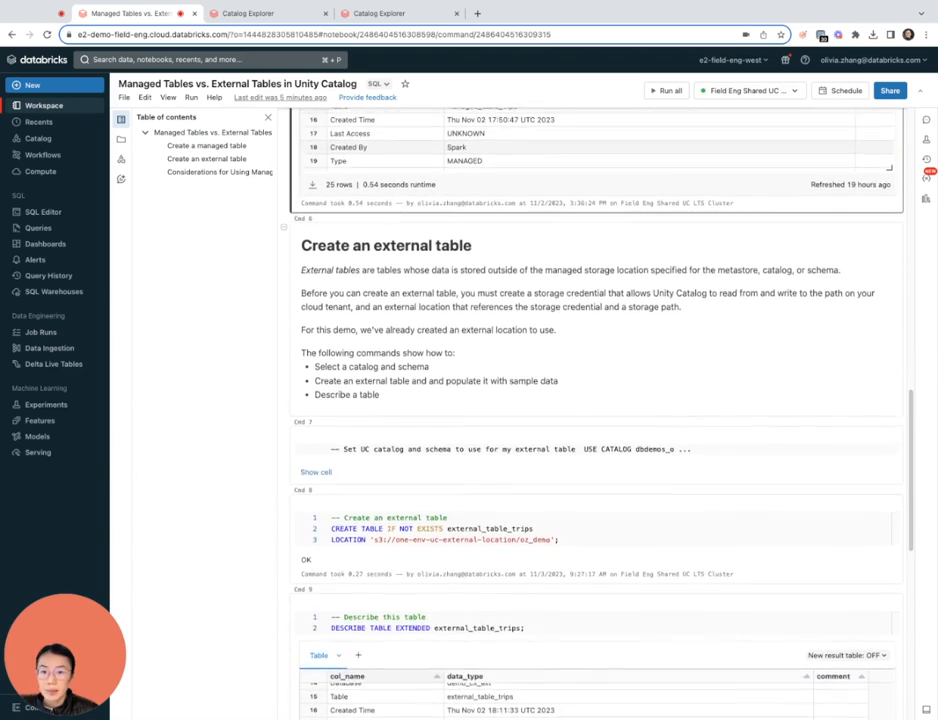
scroll("down", 3)
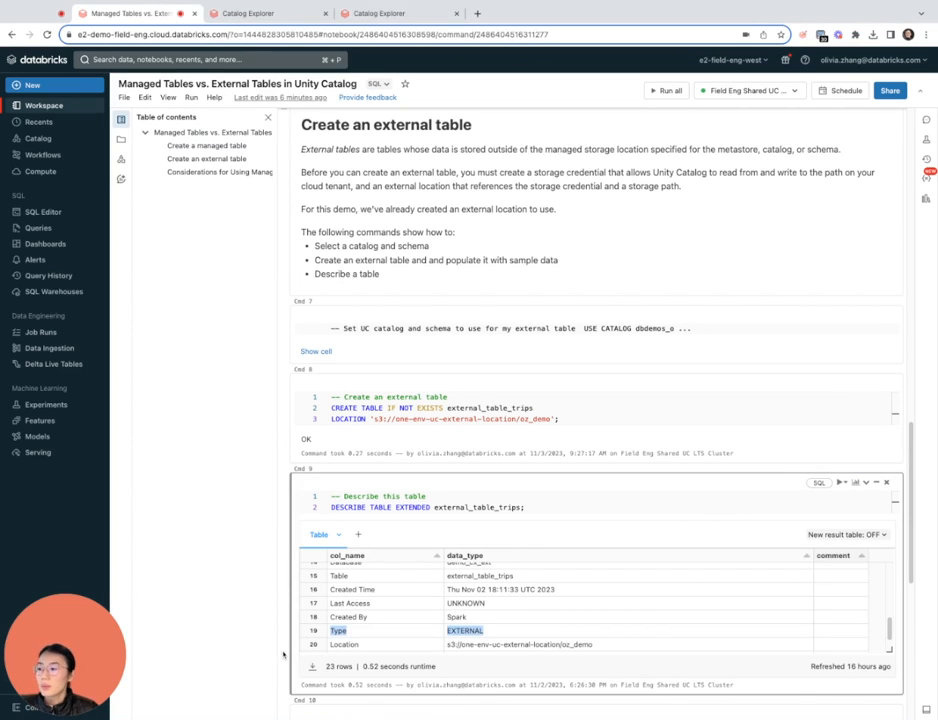
scroll("down", 3)
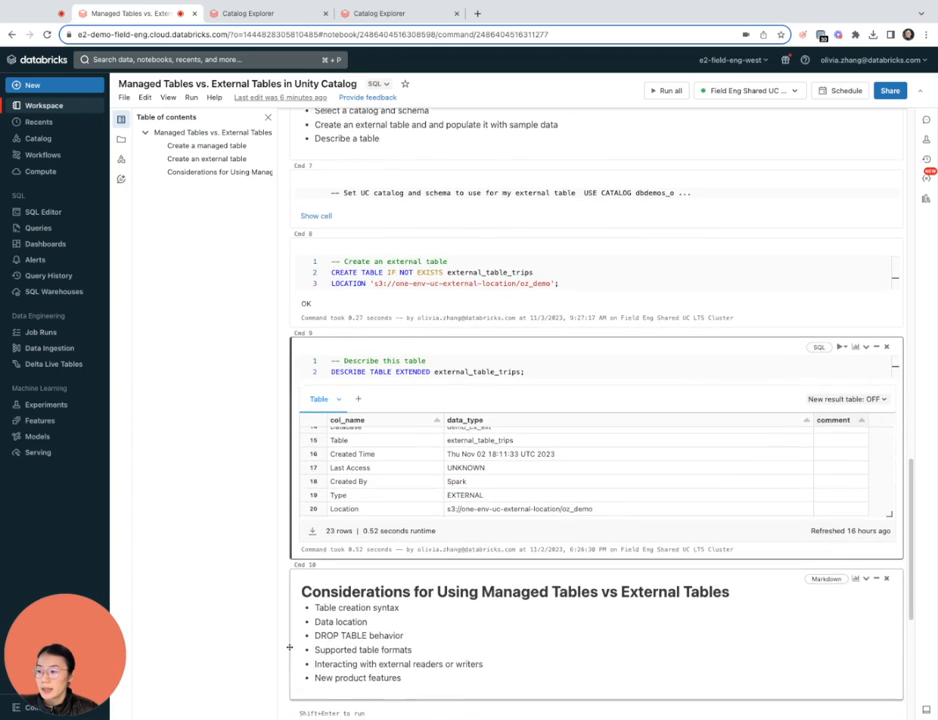
Scroll to the considerations list and highlight the DROP TABLE behavior point
scroll("down", 3)
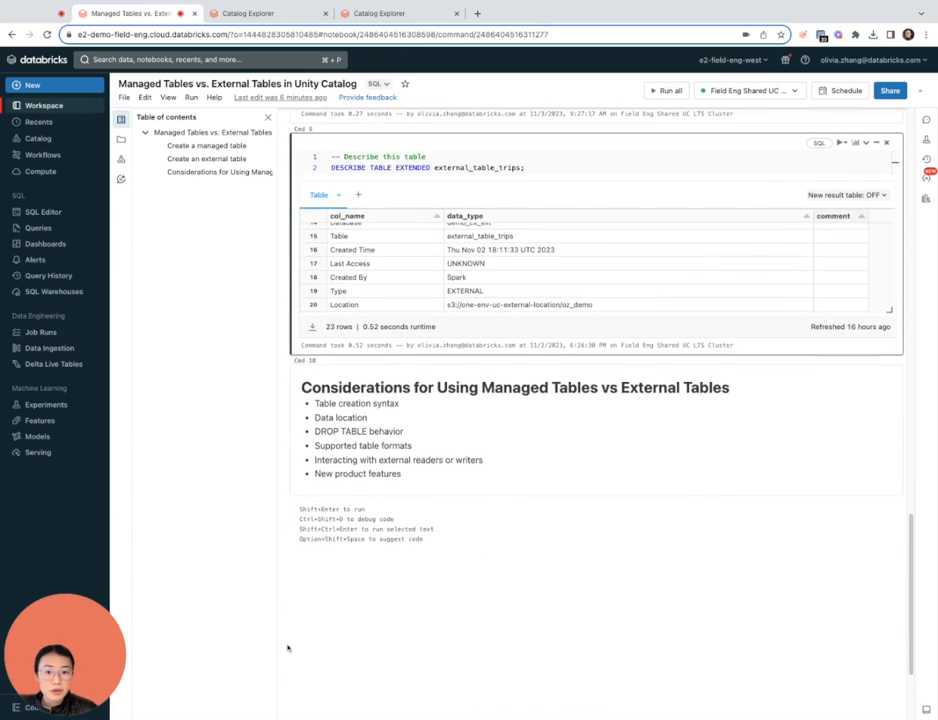
scroll("down", 3)
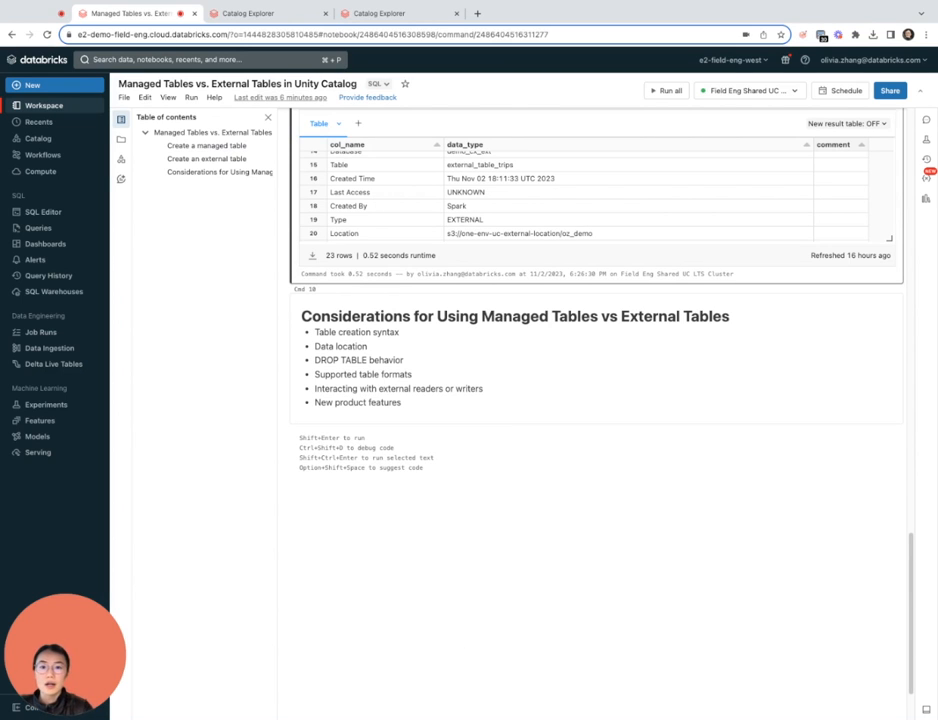
scroll("down", 3)
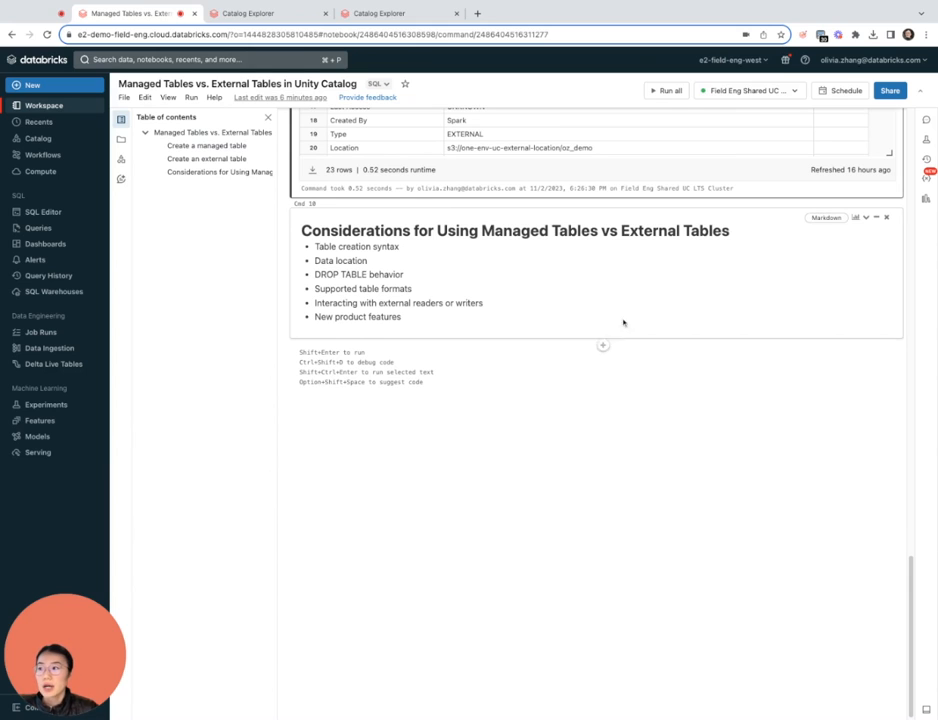
double_click(340, 261)
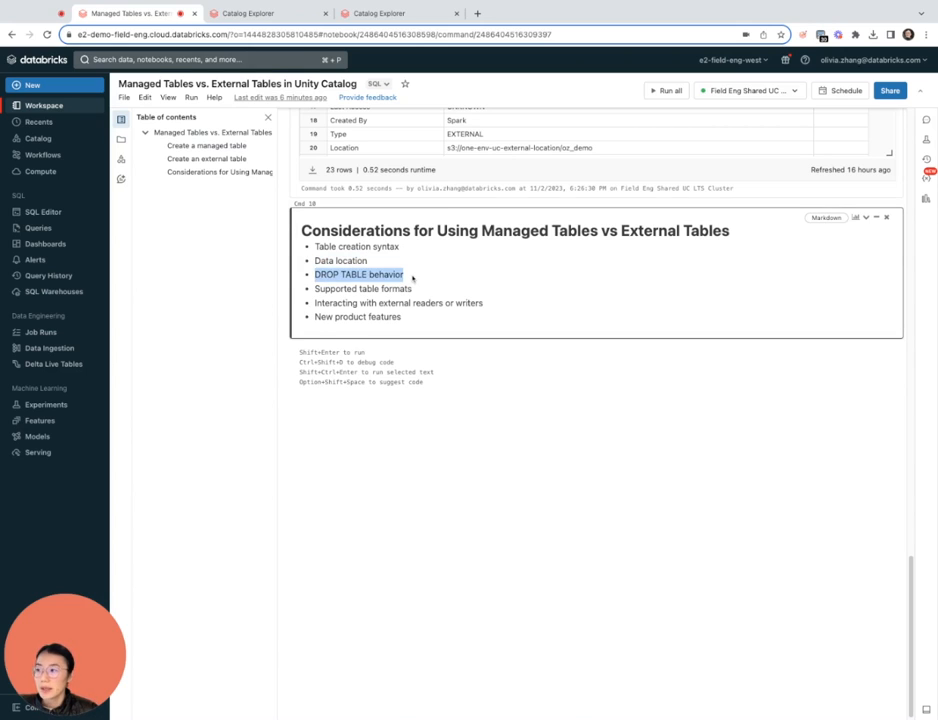
mouse_move(442, 288)
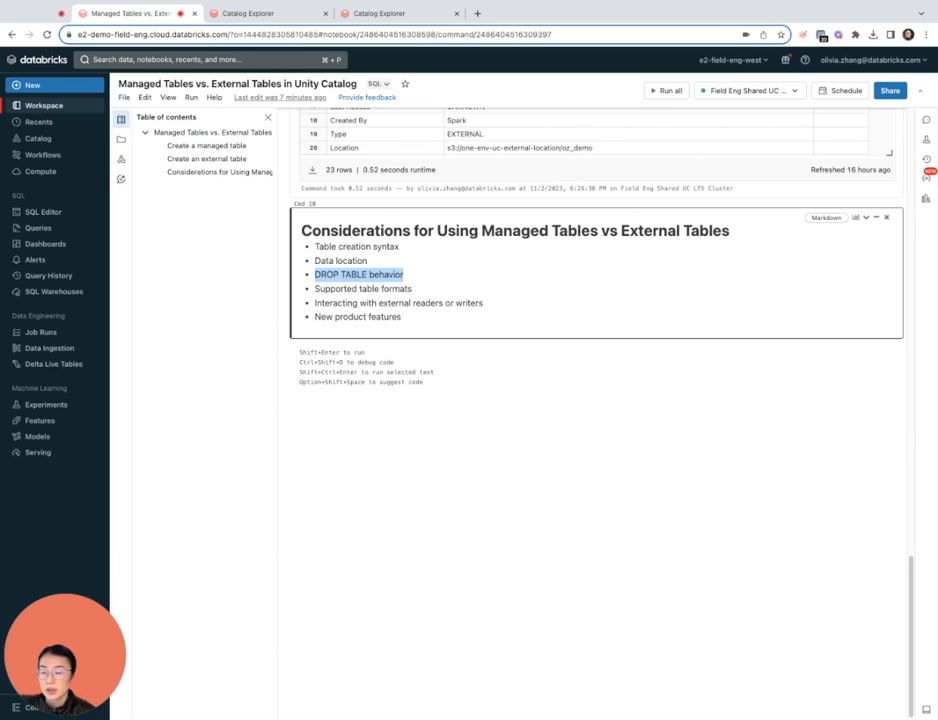
Highlight the external readers or writers point and the New product features point
left_click(363, 288)
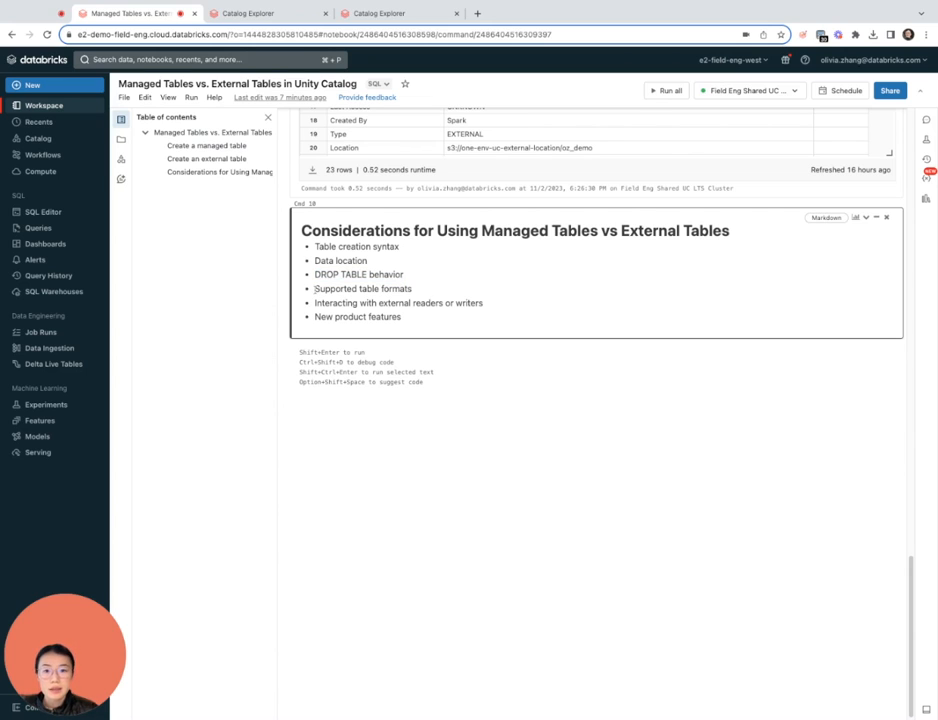
double_click(363, 288)
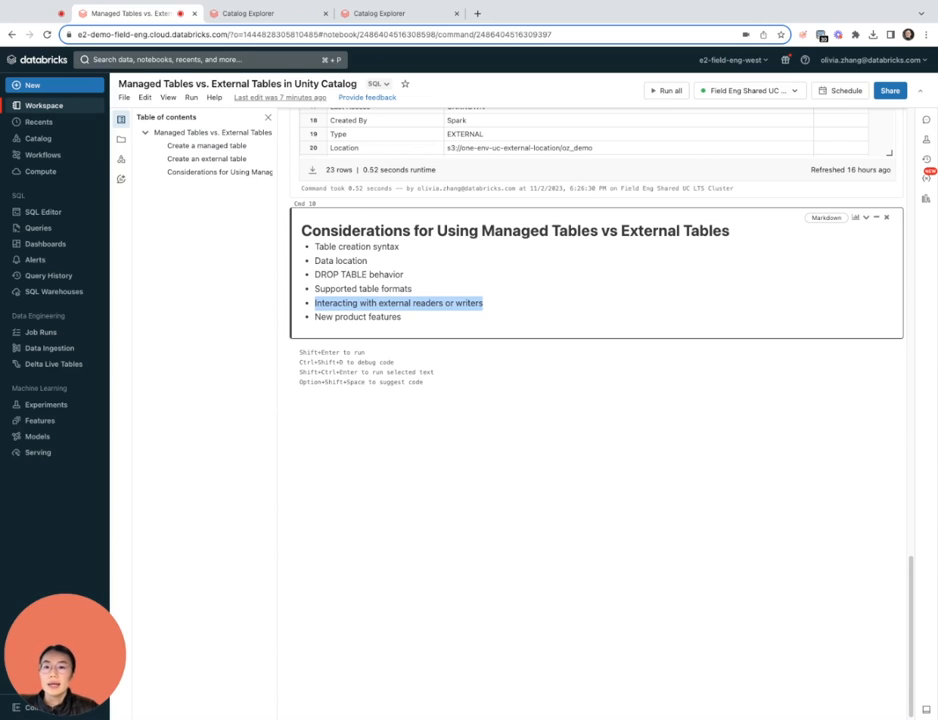
mouse_move(444, 326)
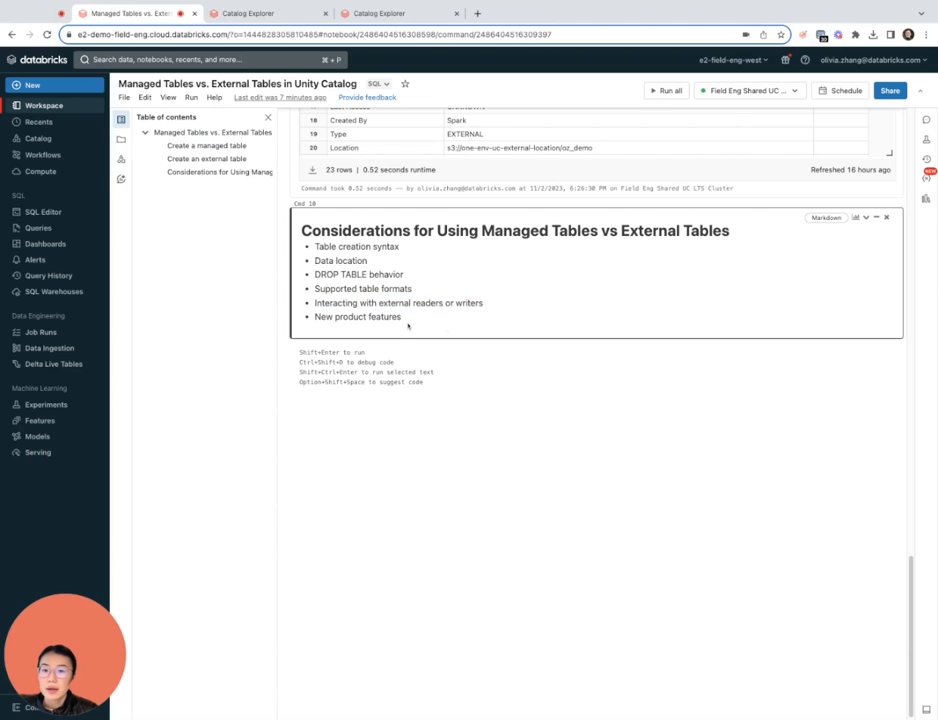
double_click(357, 317)
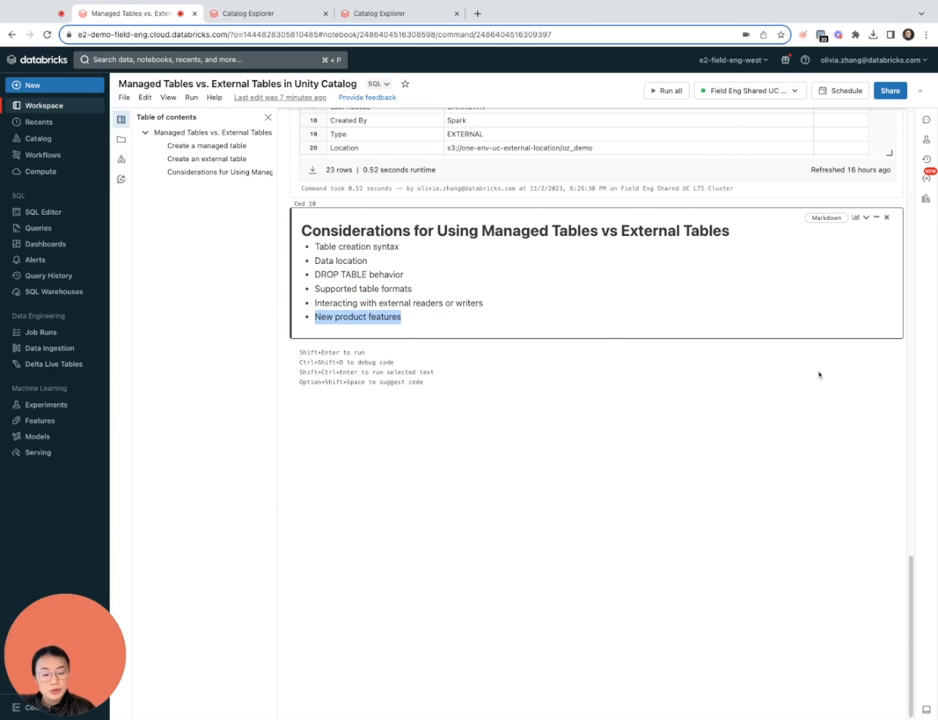